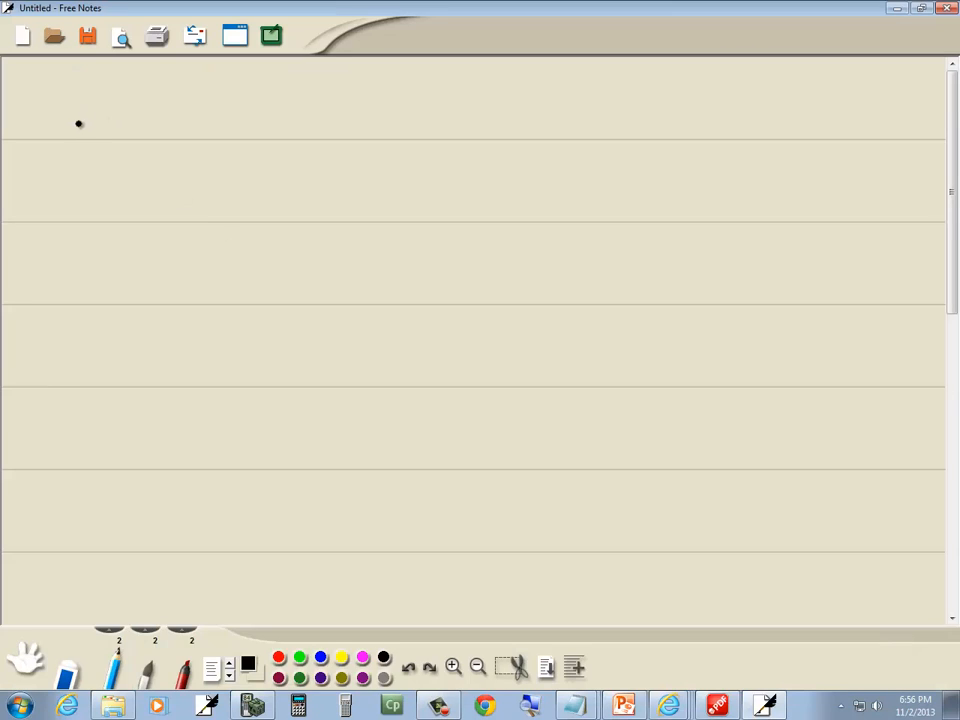
- Handwrite A = P(1 + r/n)^nt near the top left of the lined page
left_click_drag(78, 123, 130, 130)
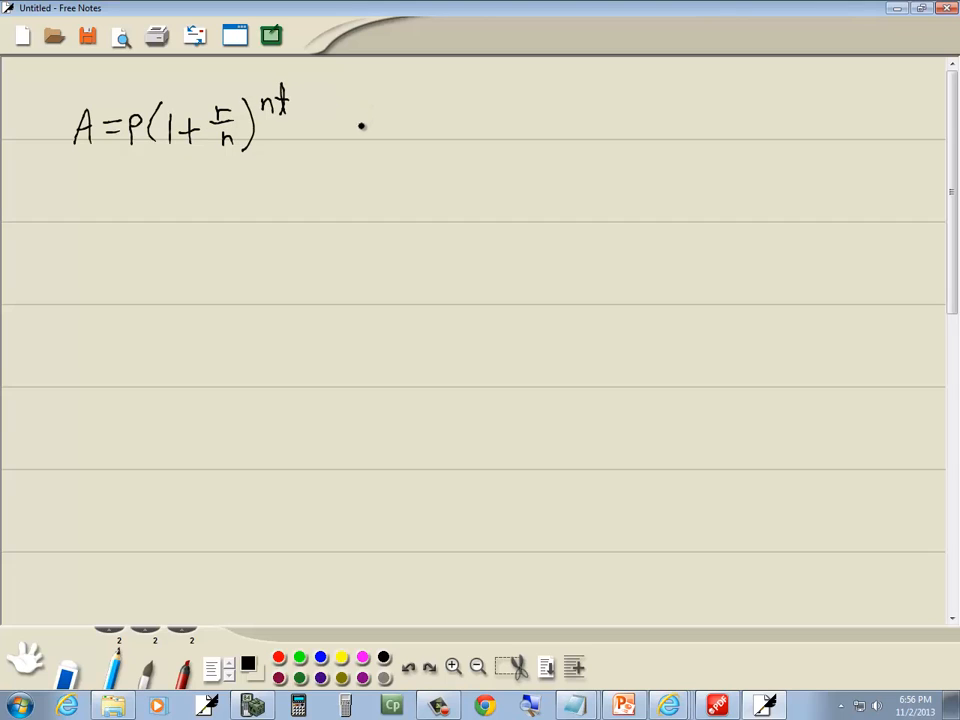
left_click(622, 706)
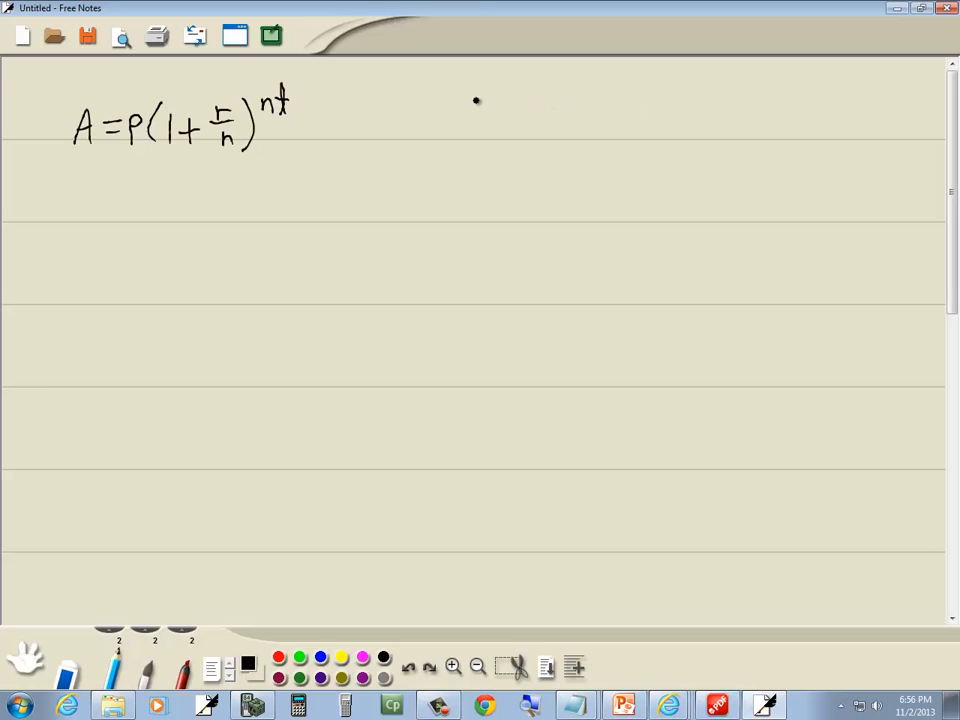
- Handwrite P = 15000, r = .085, n = 12, t = 10 in a column beside the formula
left_click_drag(450, 110, 500, 120)
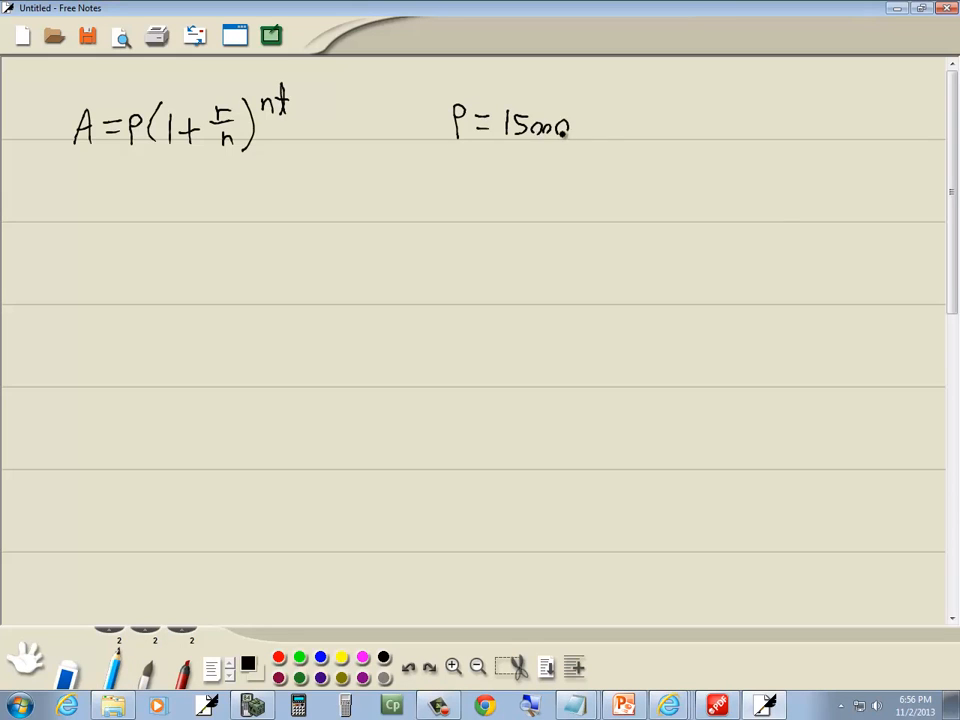
left_click(621, 706)
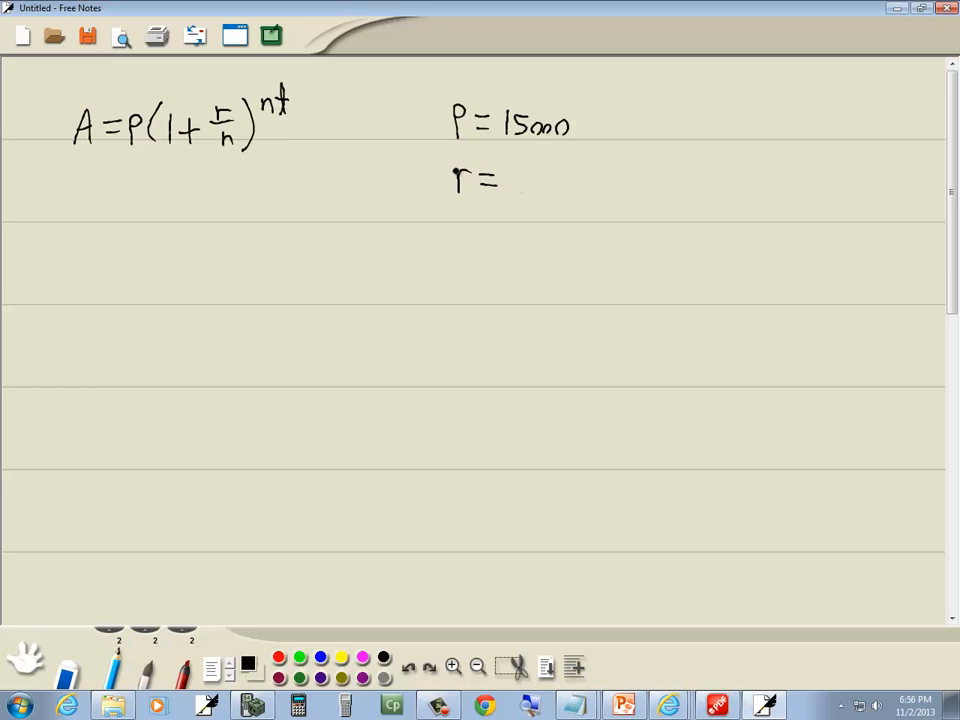
left_click(515, 180)
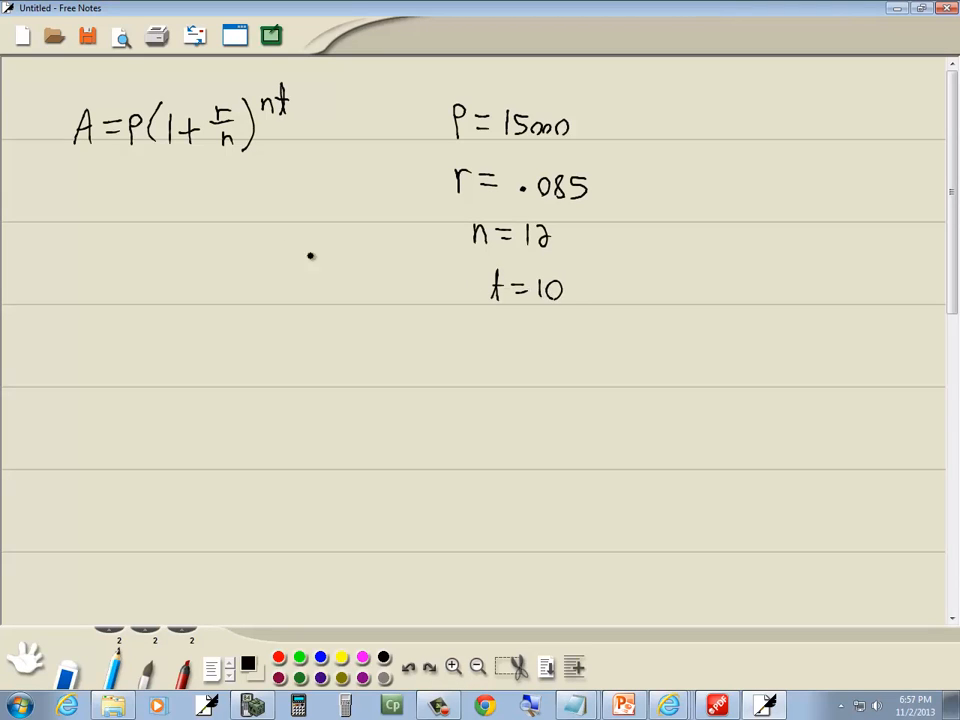
mouse_move(88, 143)
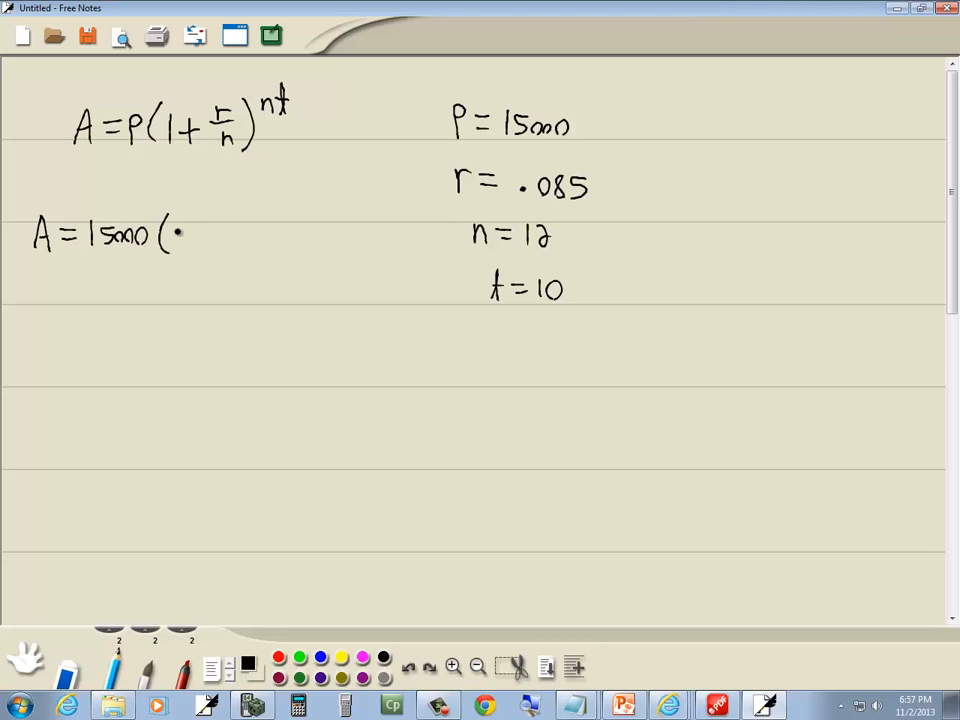
- Write A = 15000(1 + .085/12)^120 below the formula and switch the pen to red
left_click_drag(170, 235, 210, 235)
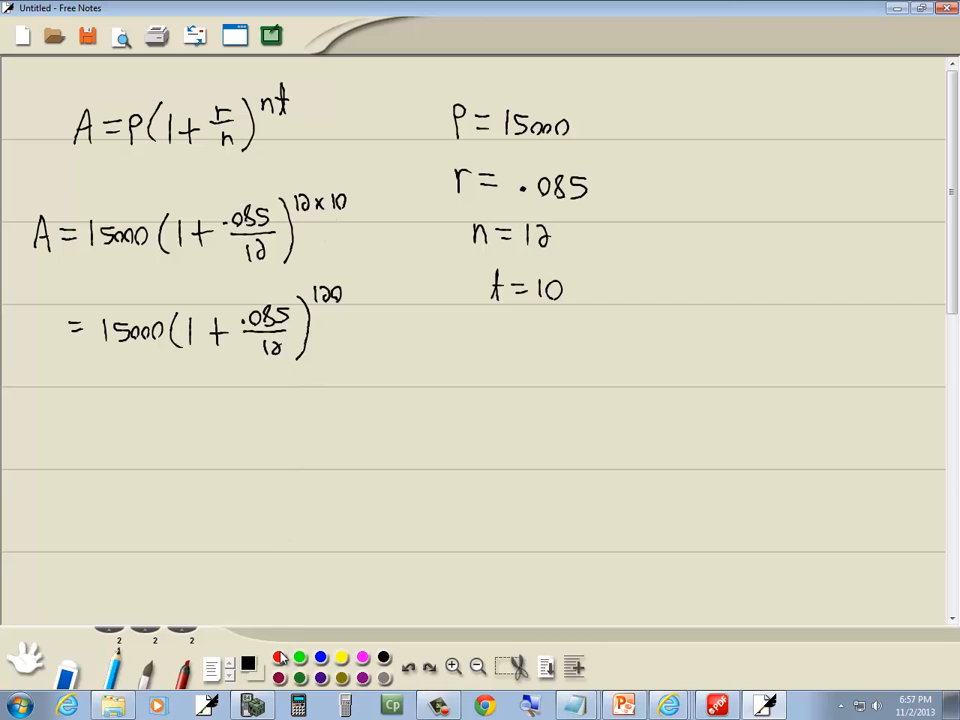
left_click(278, 657)
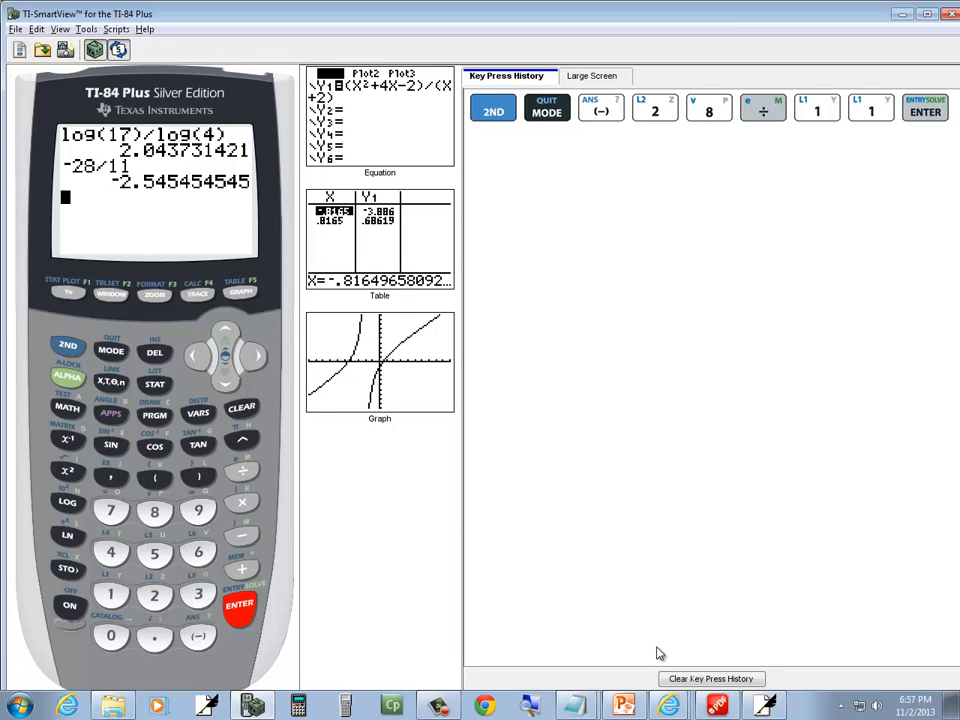
- Clear the TI-84 emulator's history and home screen, then evaluate 15000(1+.085/12)^120
left_click(241, 408)
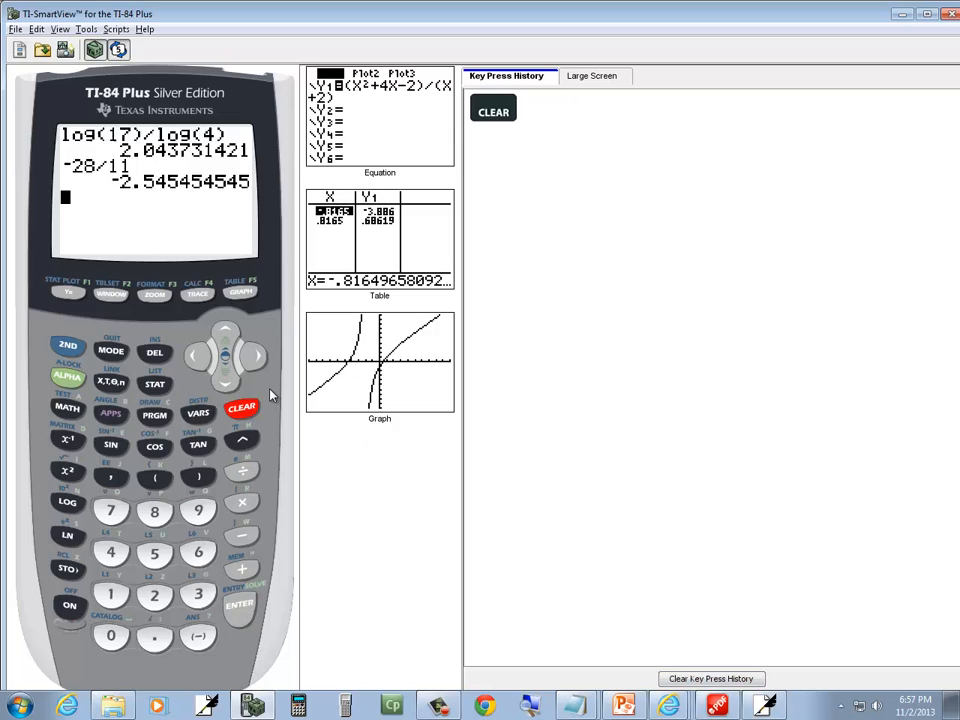
left_click(241, 407)
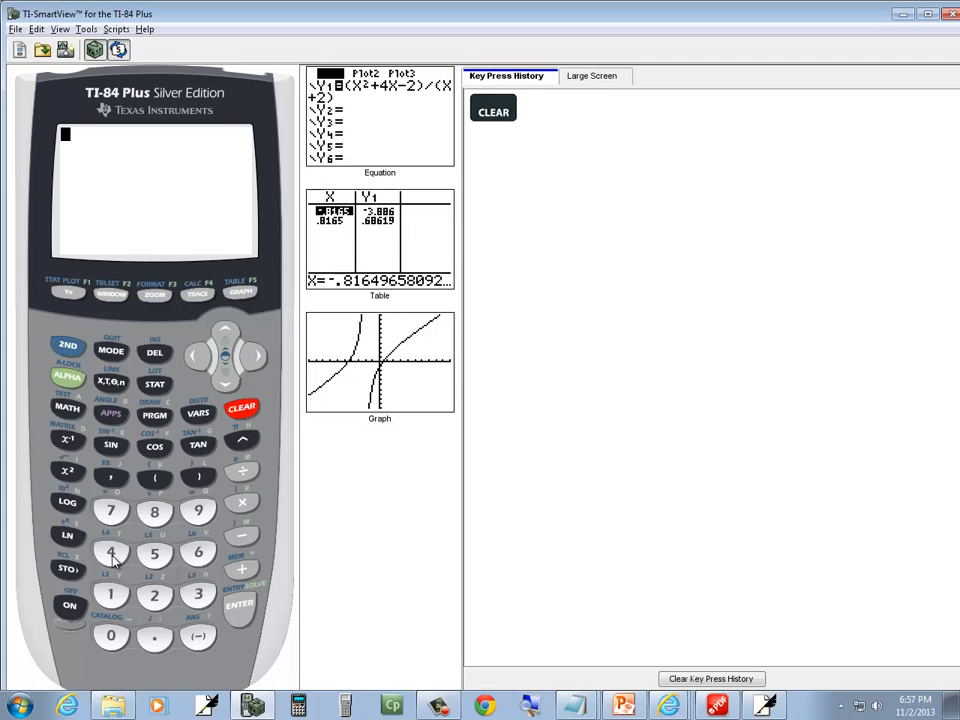
left_click(111, 636)
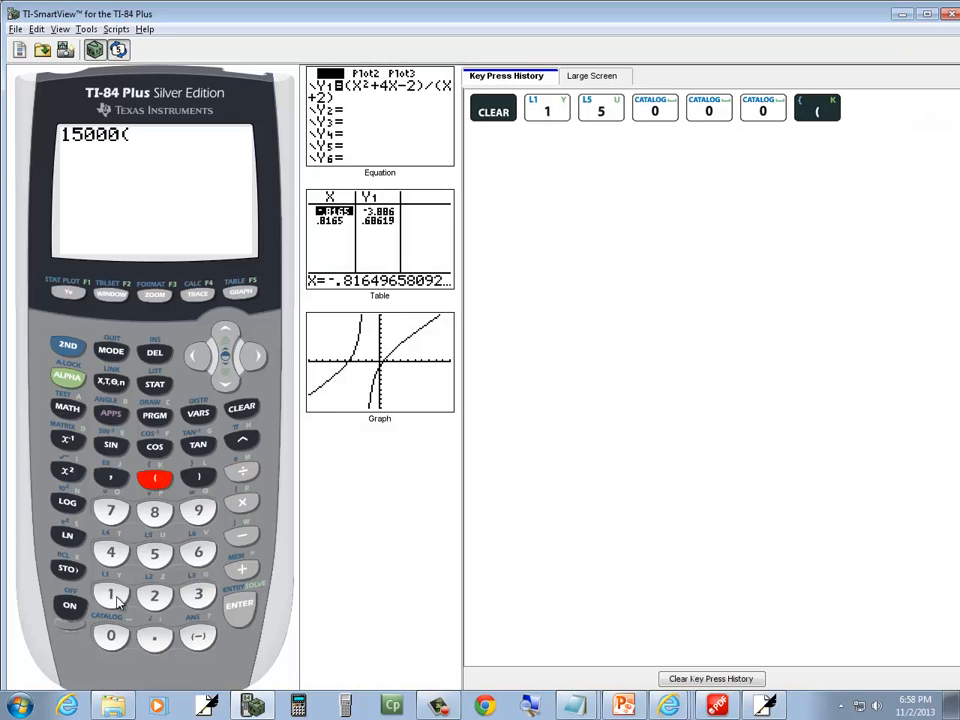
left_click(242, 569)
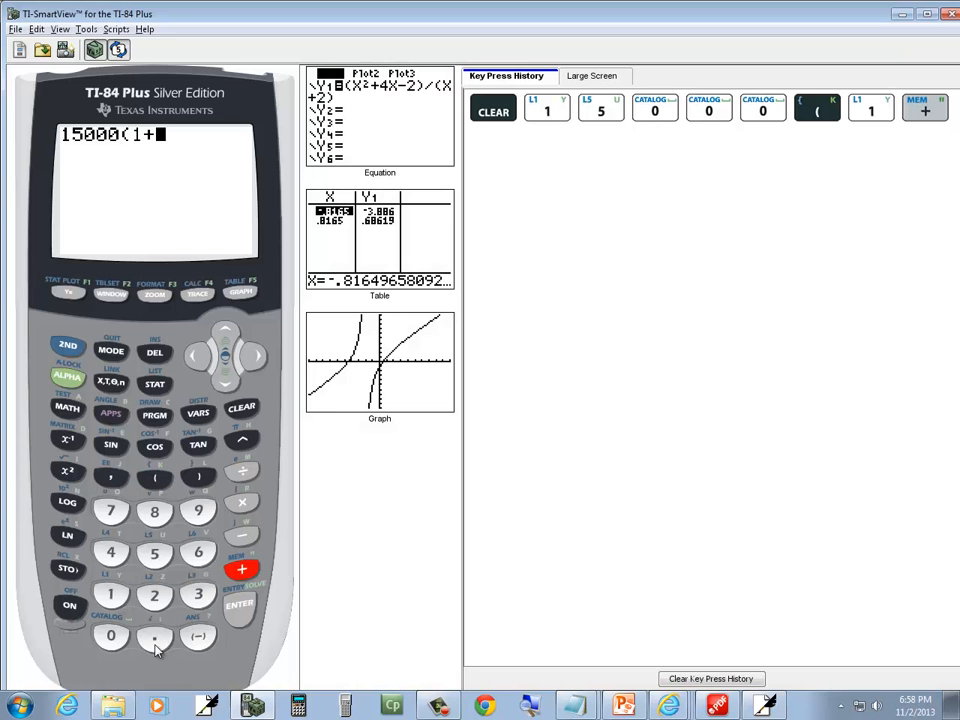
left_click(155, 637)
type(".085/12")
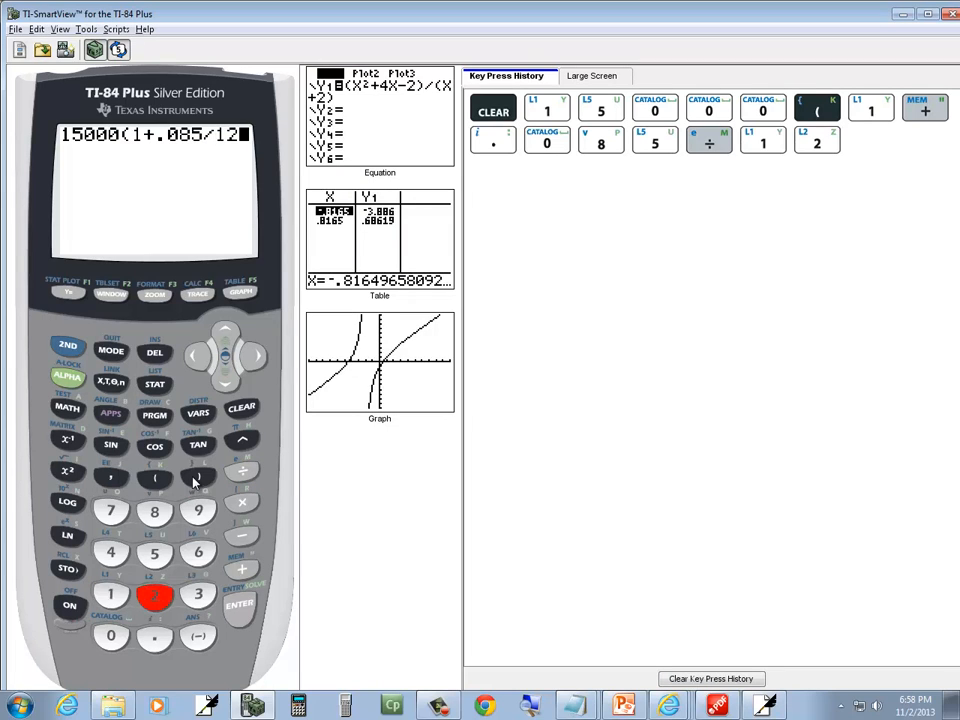
left_click(242, 440)
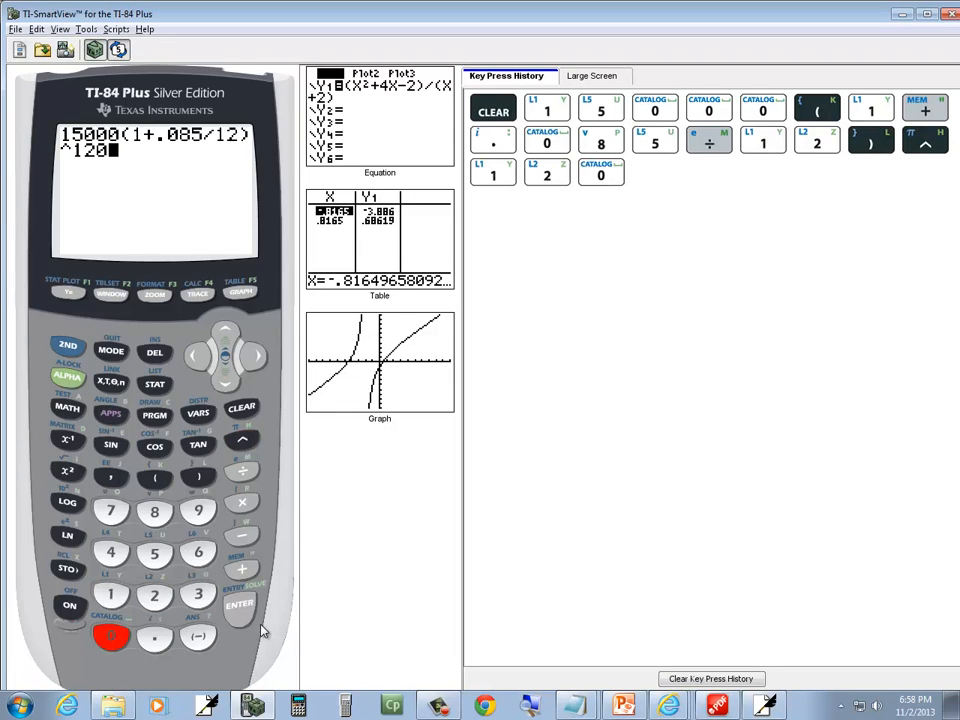
left_click(240, 605)
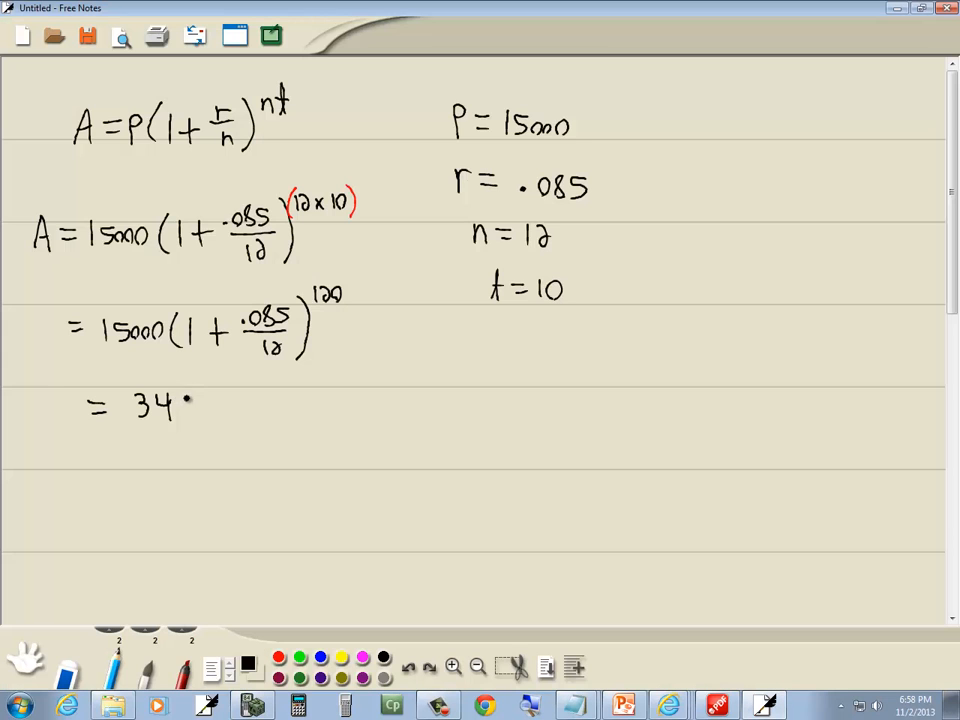
- Handwrite "= 34989." and its decimal digits beneath the simplified expression
left_click_drag(185, 410, 245, 420)
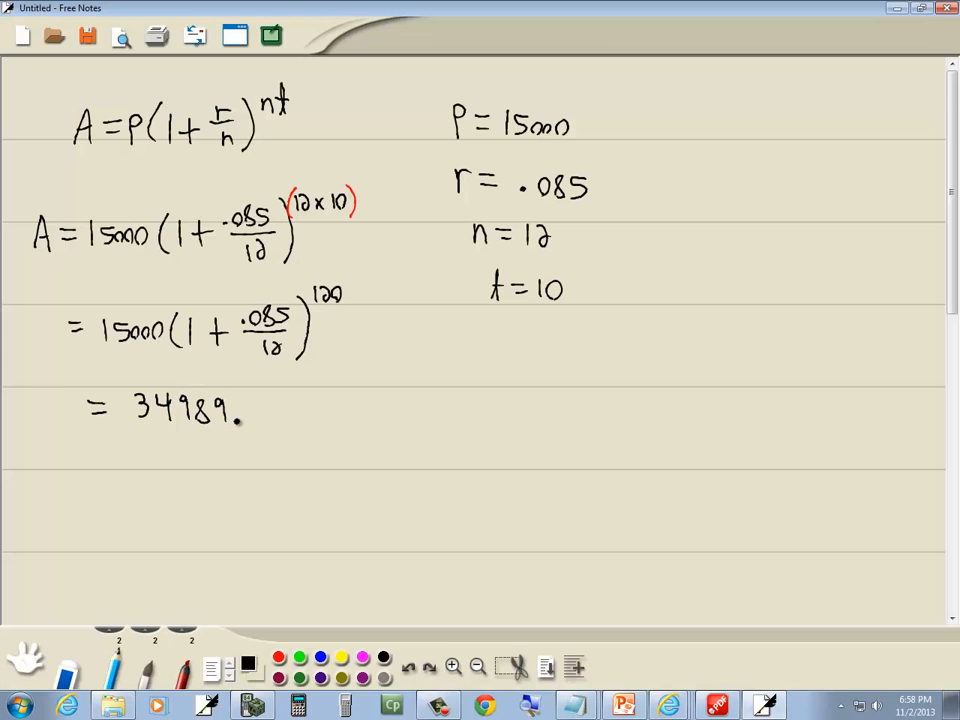
left_click(258, 405)
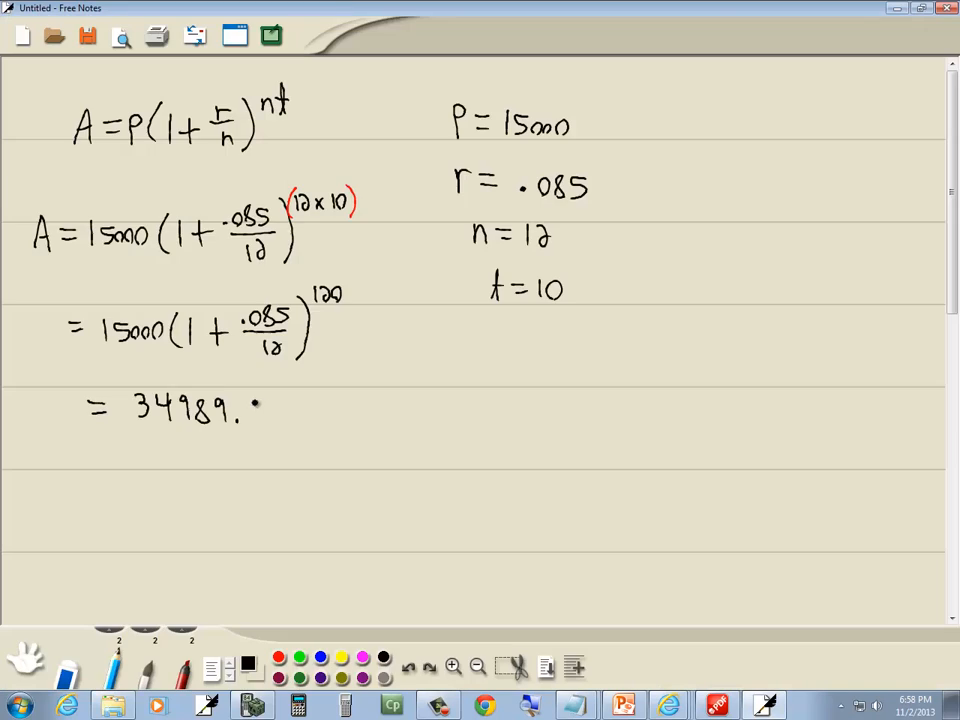